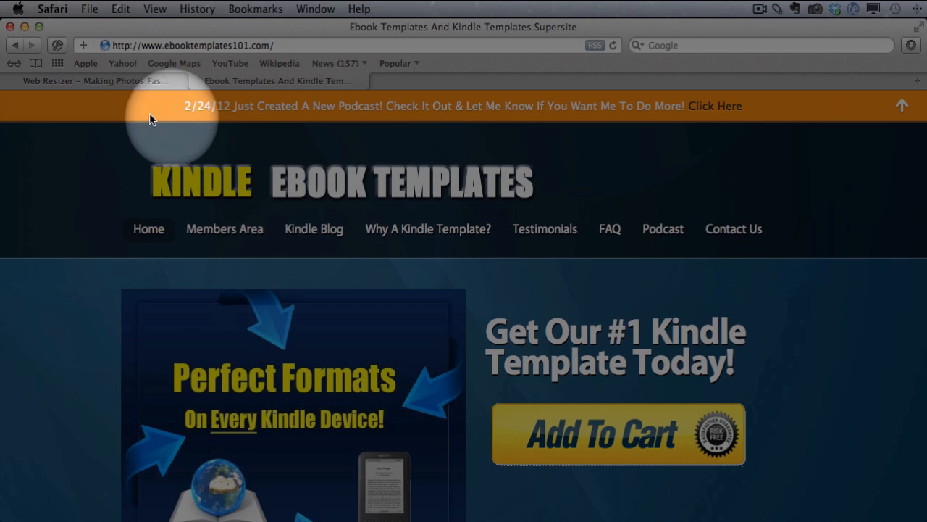
mouse_move(396, 129)
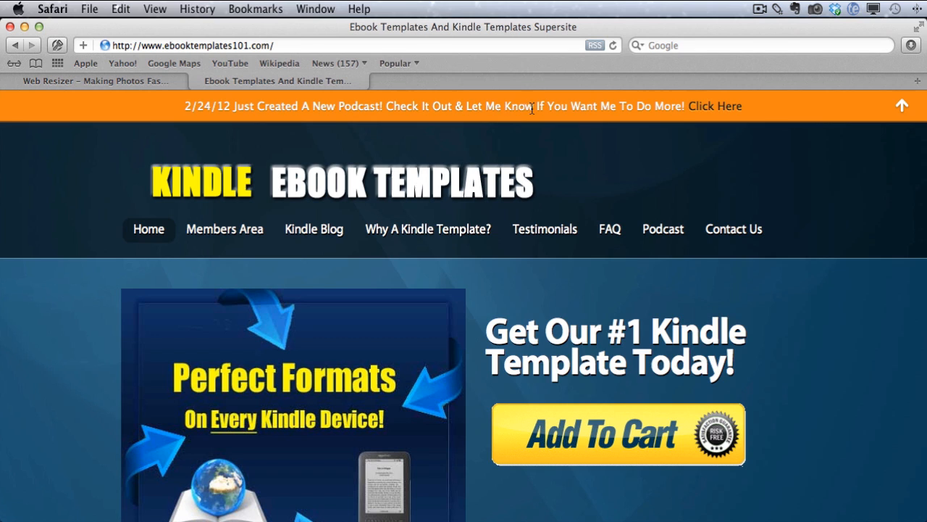
mouse_move(138, 153)
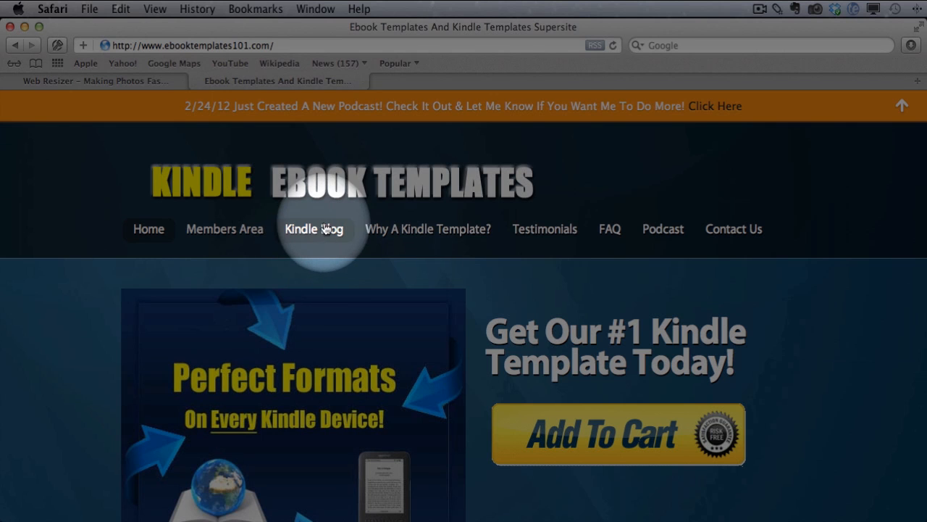
- Open the Kindle Blog section in Safari and scroll through its posts
click(314, 228)
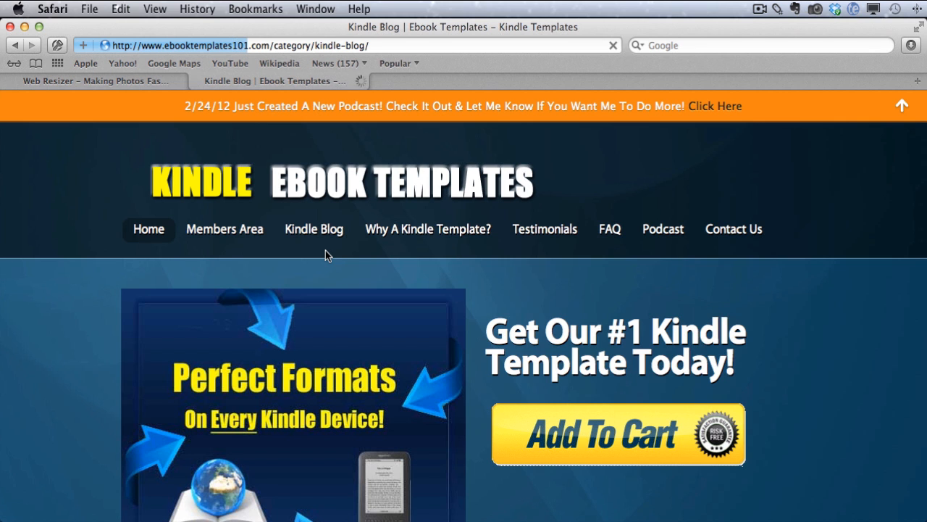
click(314, 229)
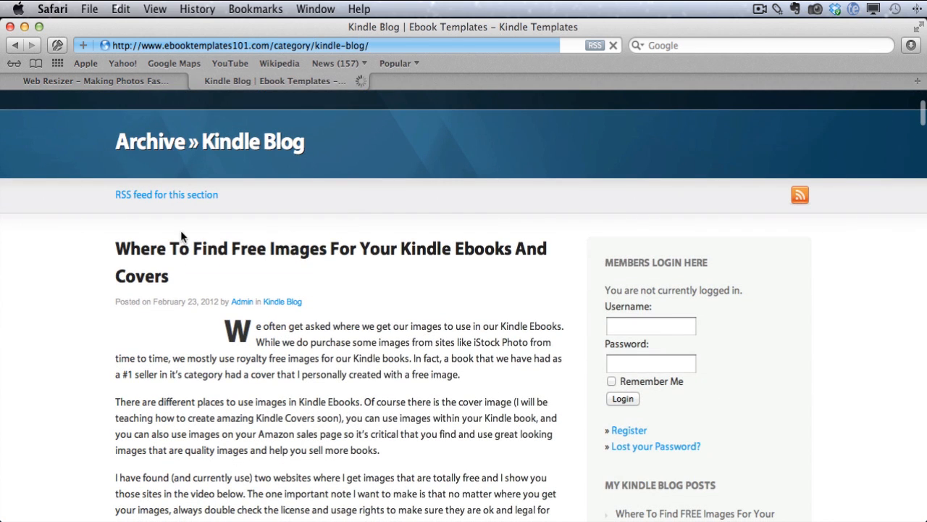
scroll(down, 3)
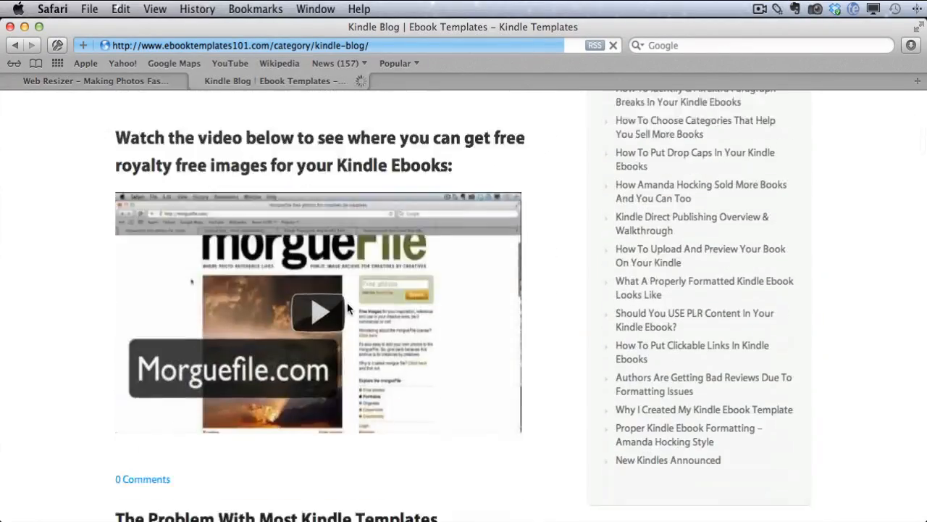
scroll(down, 3)
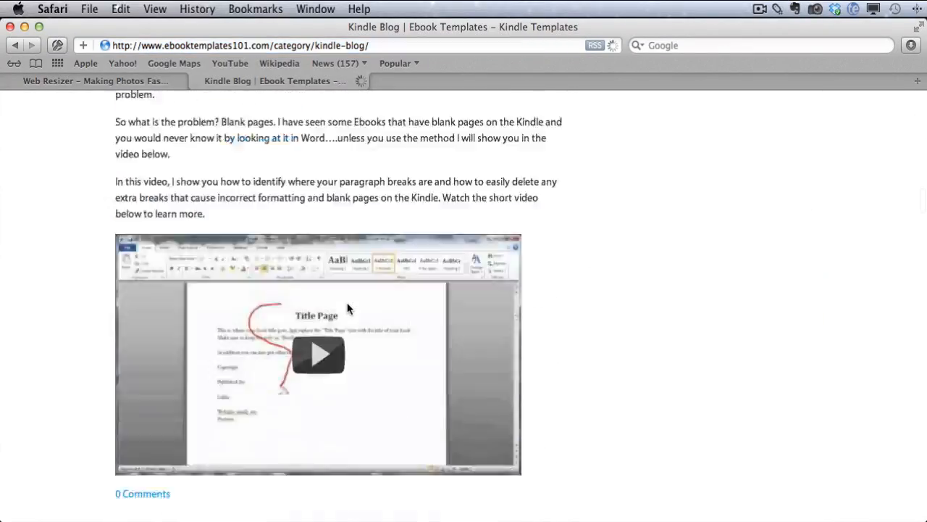
scroll(down, 3)
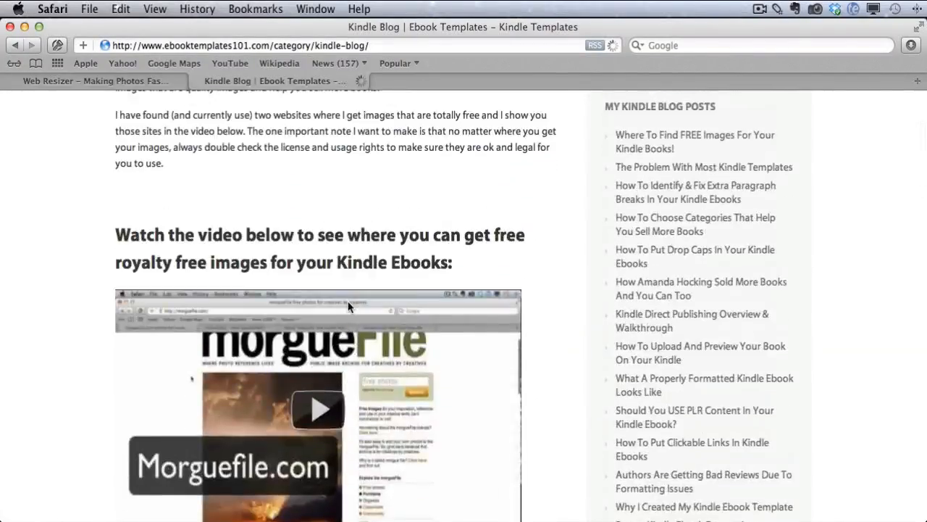
scroll(up, 3)
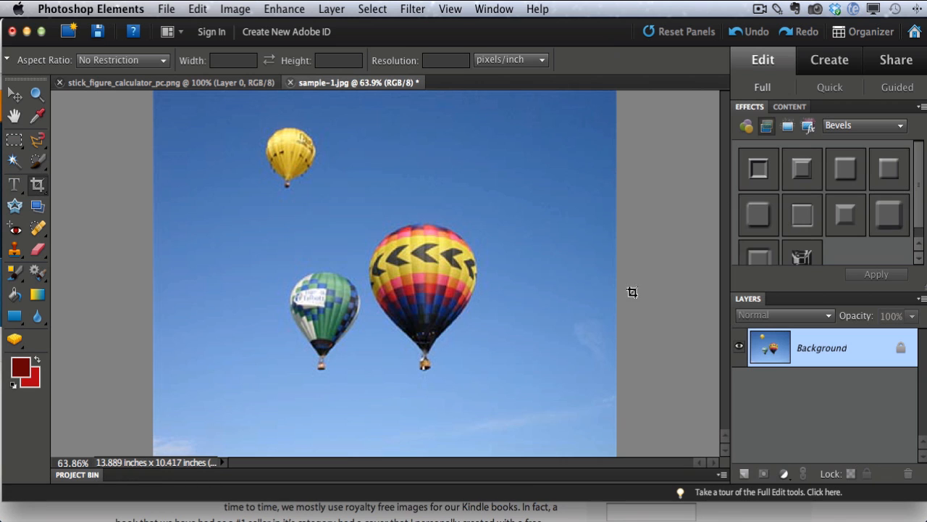
mouse_move(646, 271)
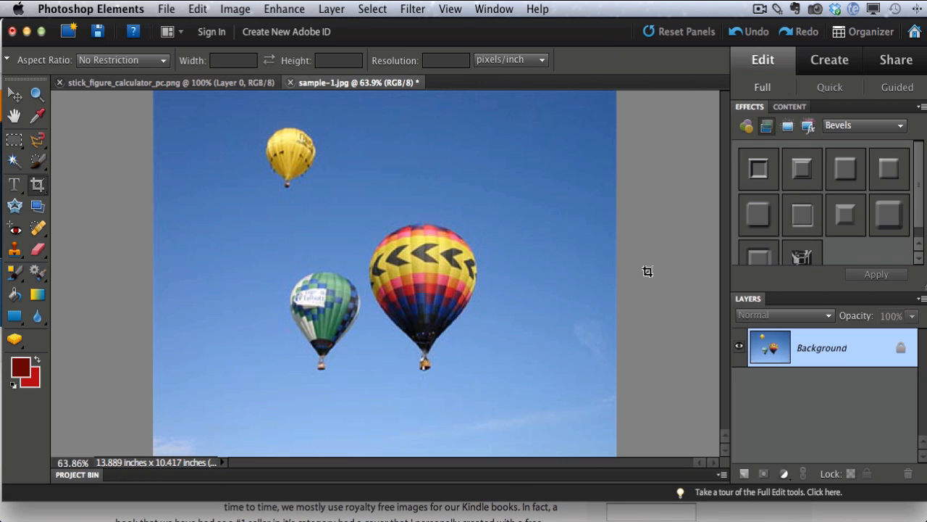
mouse_move(642, 281)
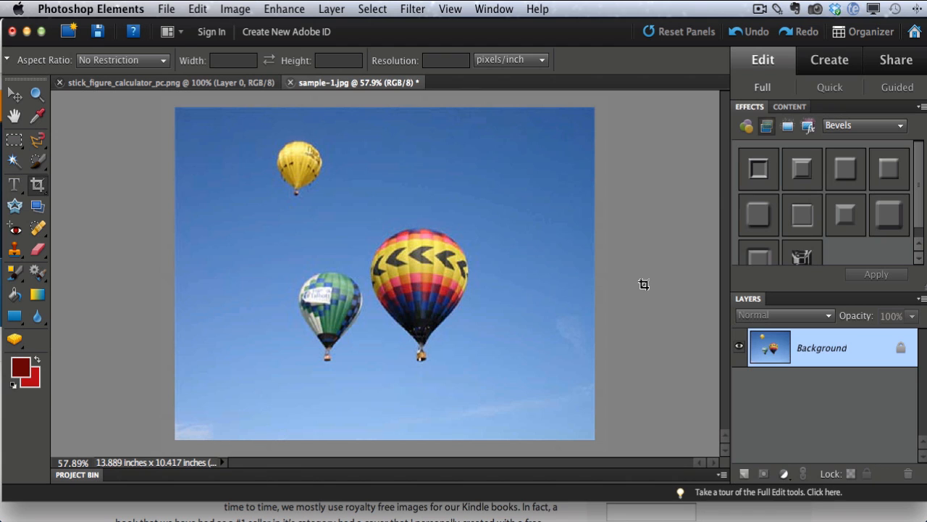
mouse_move(658, 290)
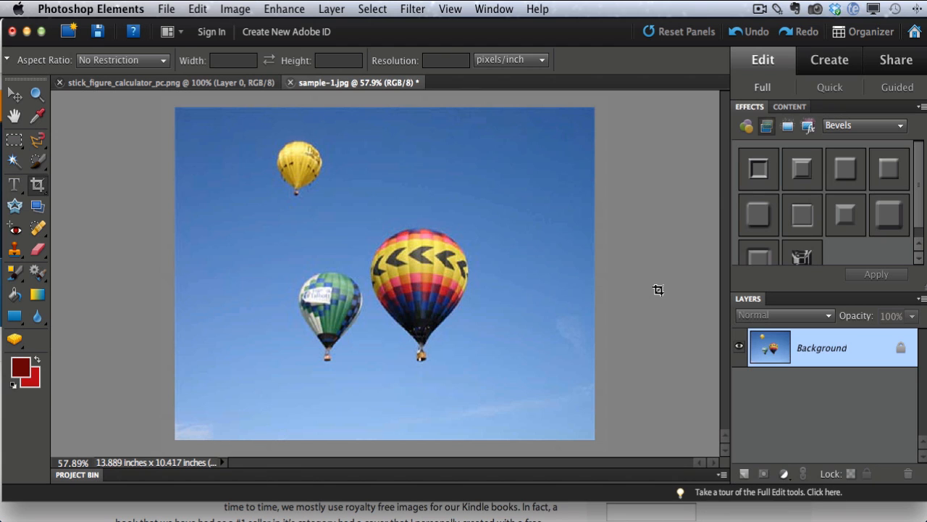
mouse_move(350, 166)
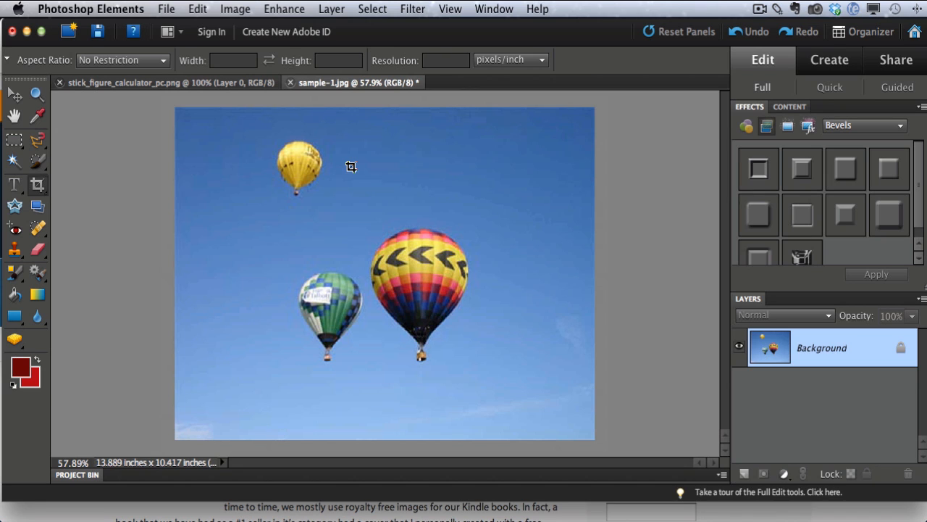
mouse_move(148, 156)
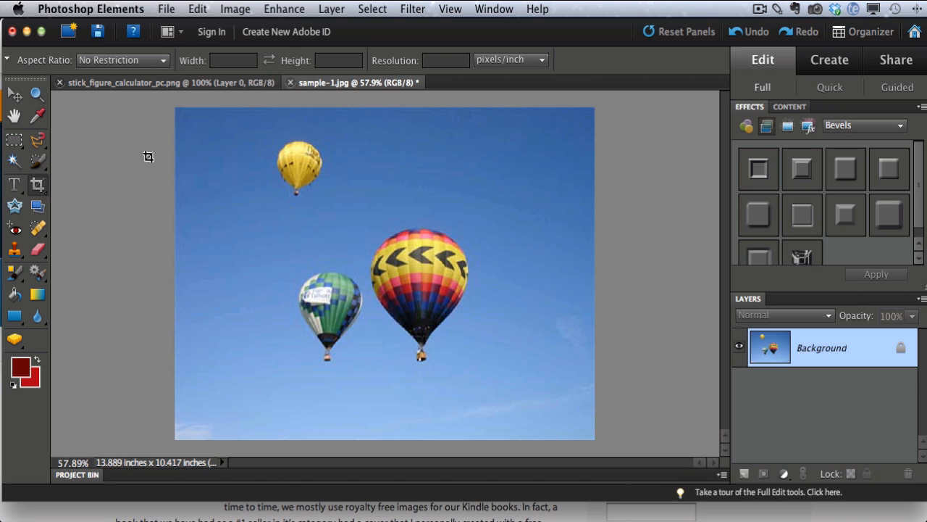
mouse_move(464, 173)
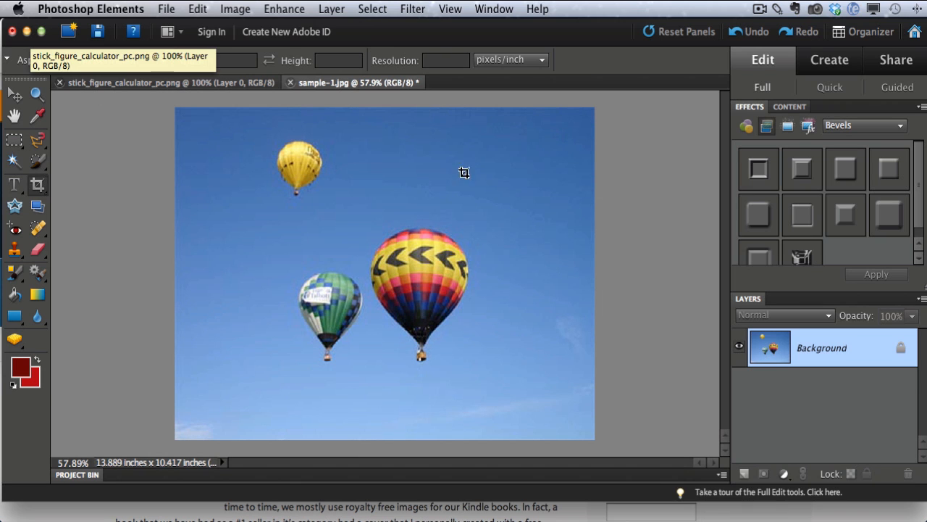
mouse_move(98, 96)
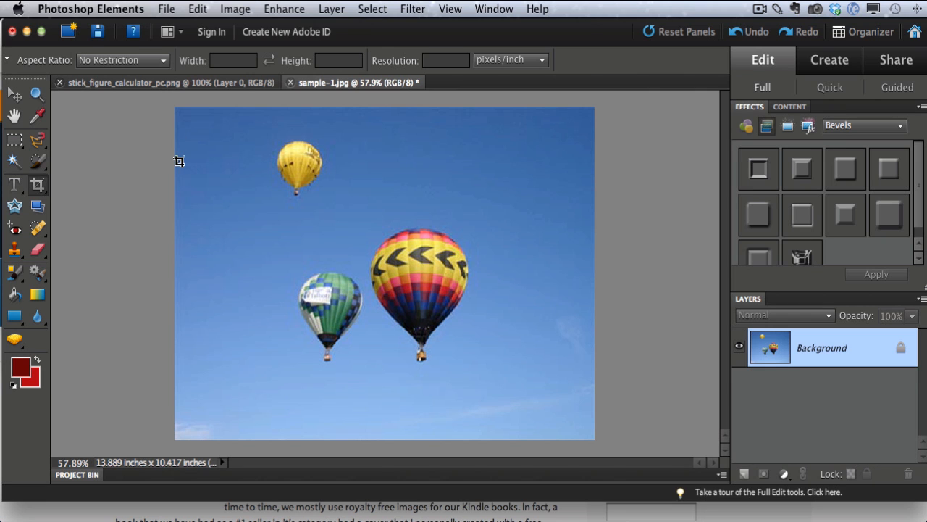
click(235, 9)
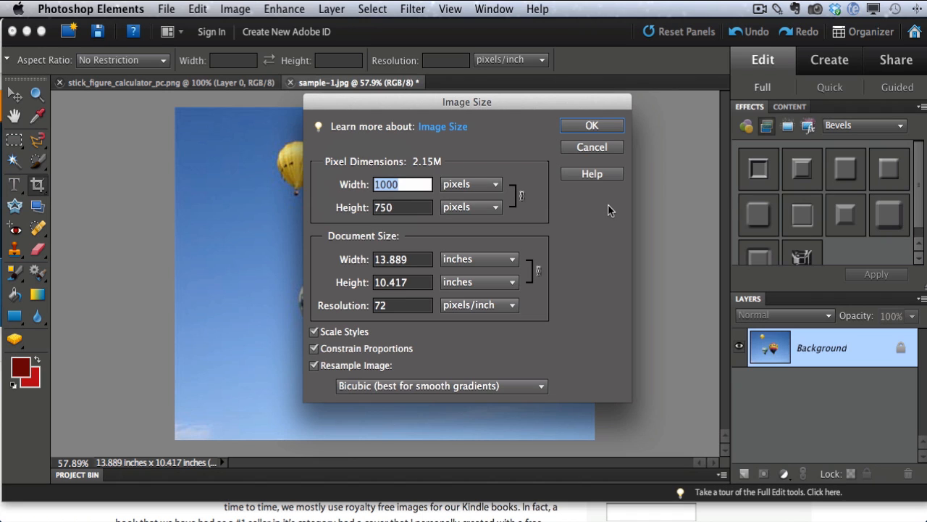
mouse_move(446, 182)
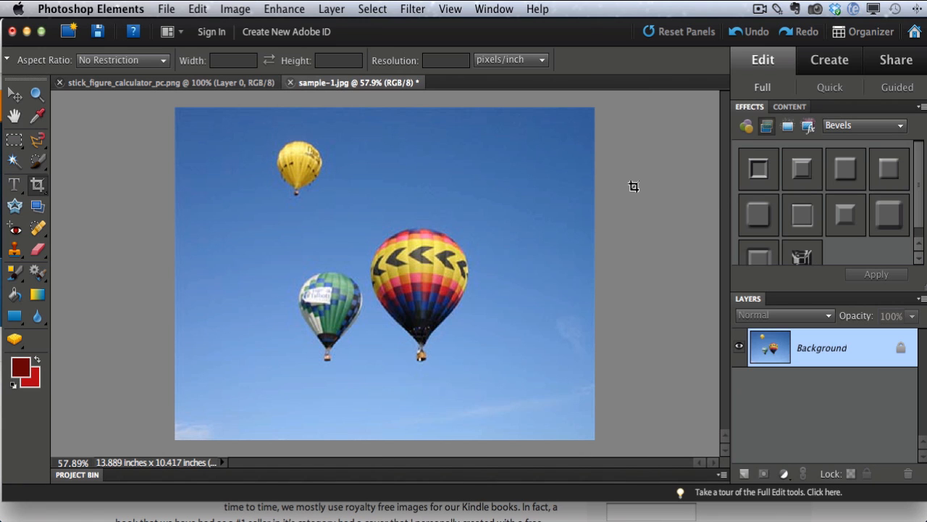
mouse_move(587, 148)
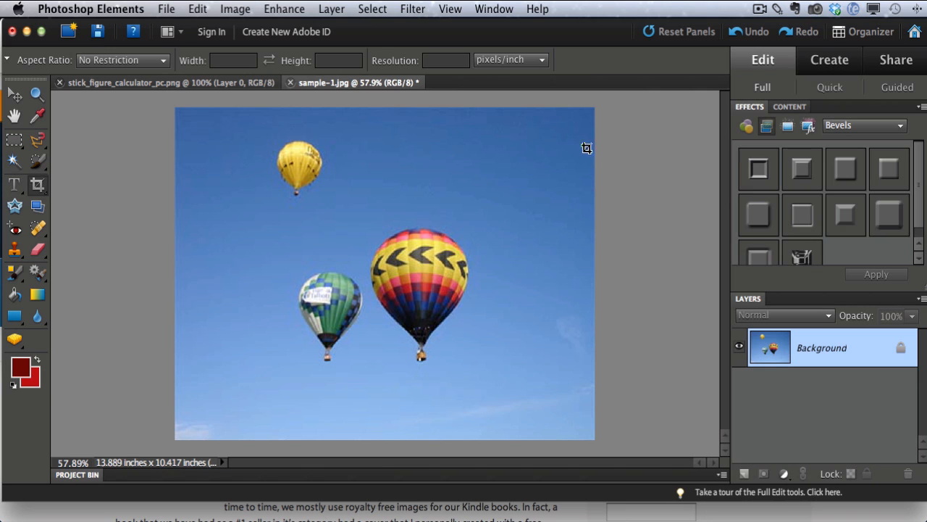
- In Image Size, enter a 600 px width so height becomes 450 proportionally
click(236, 9)
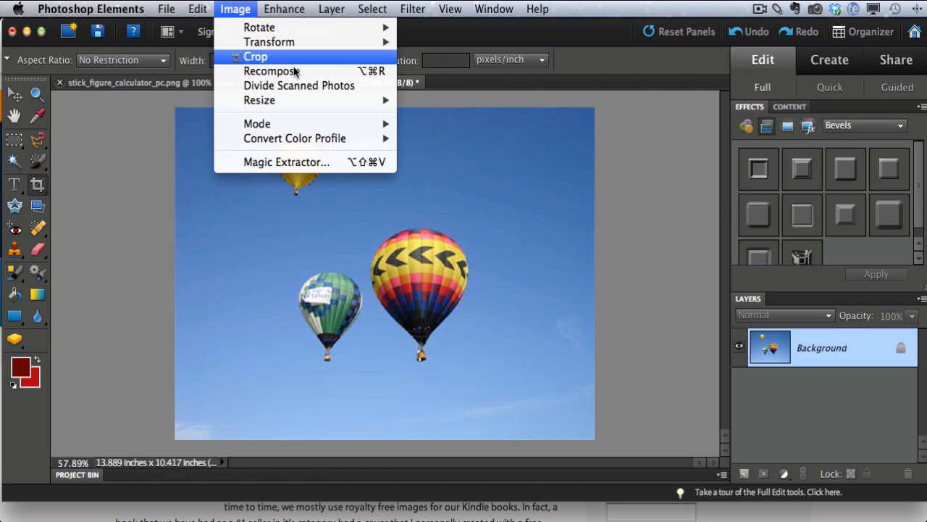
mouse_move(258, 100)
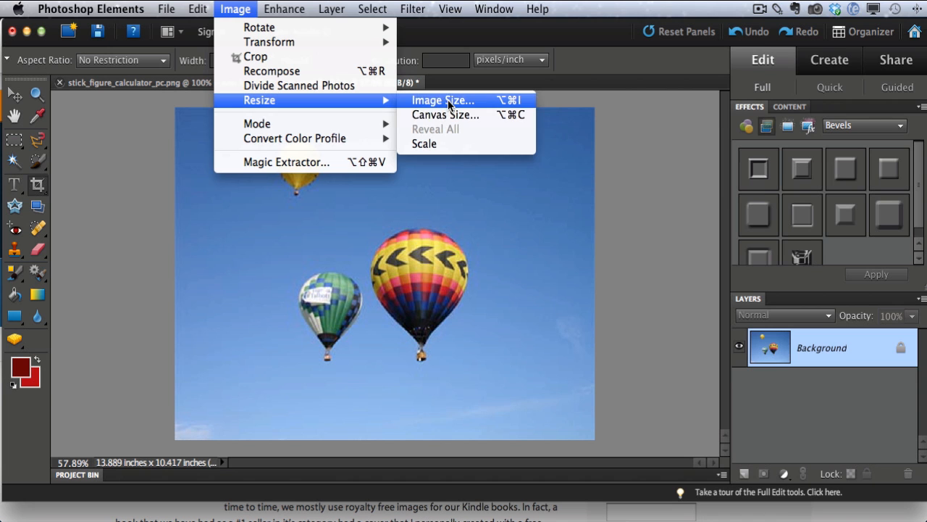
click(443, 100)
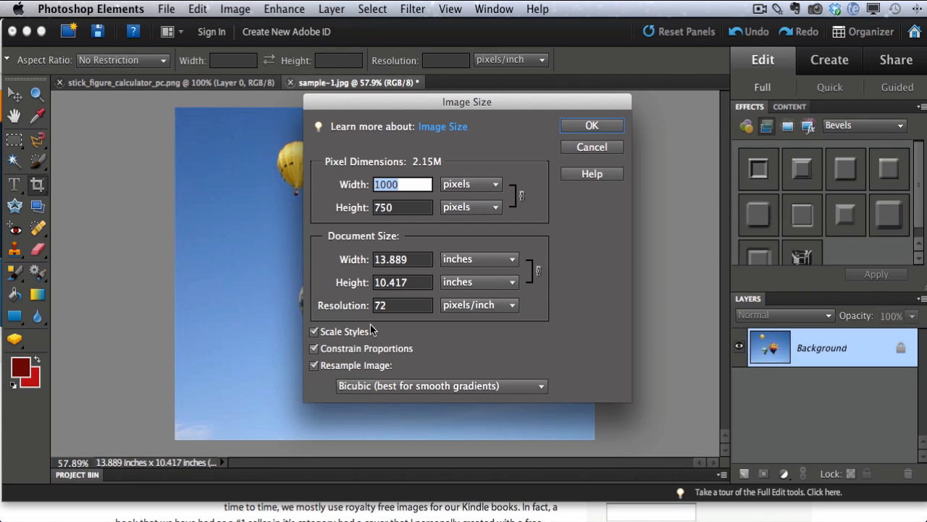
mouse_move(410, 194)
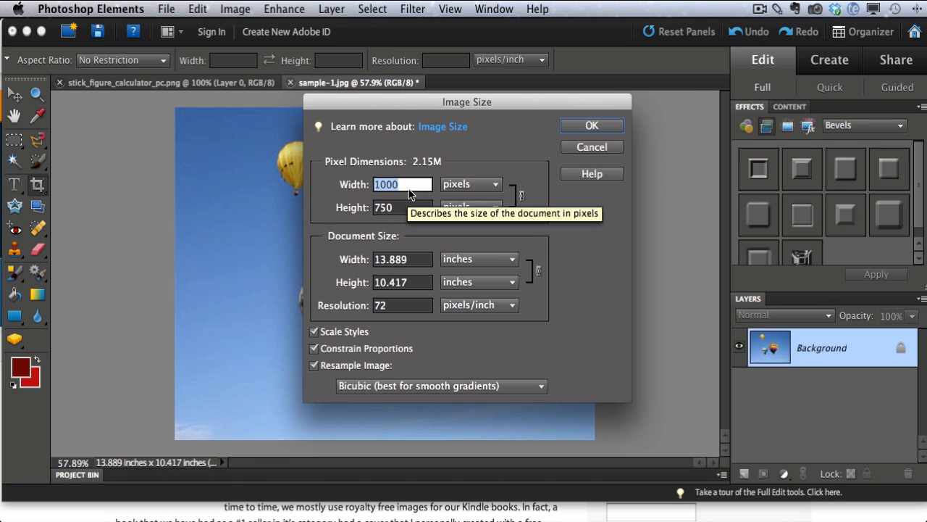
mouse_move(417, 230)
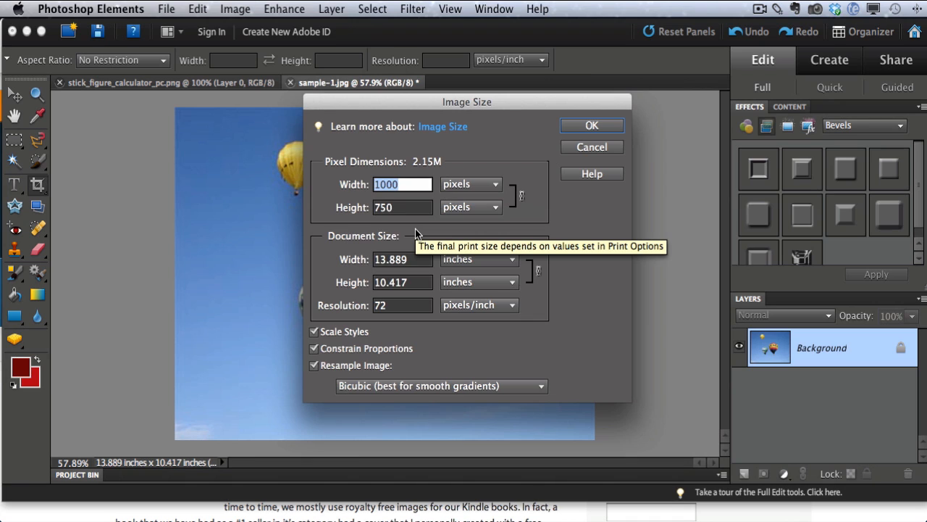
text(600)
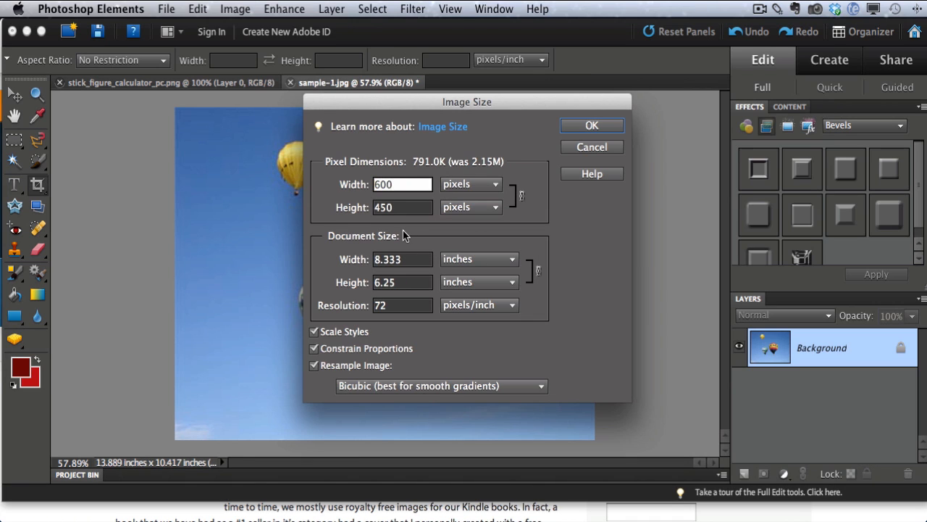
mouse_move(394, 217)
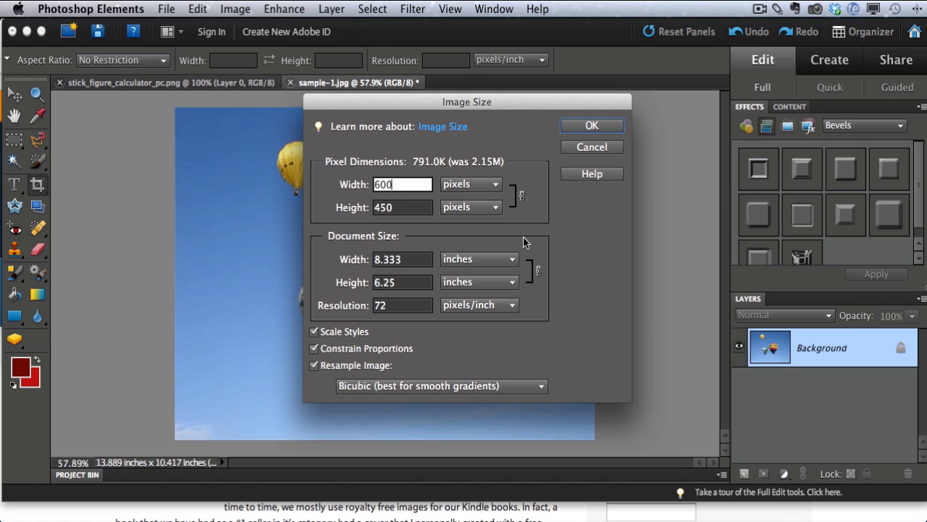
mouse_move(592, 126)
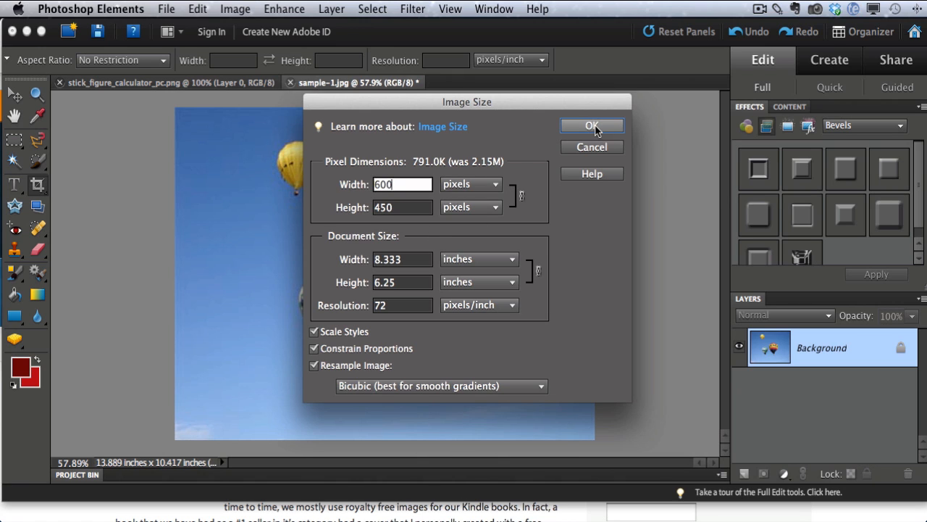
- Confirm the 600 × 450 pixel resize and bring up the File menu
click(592, 126)
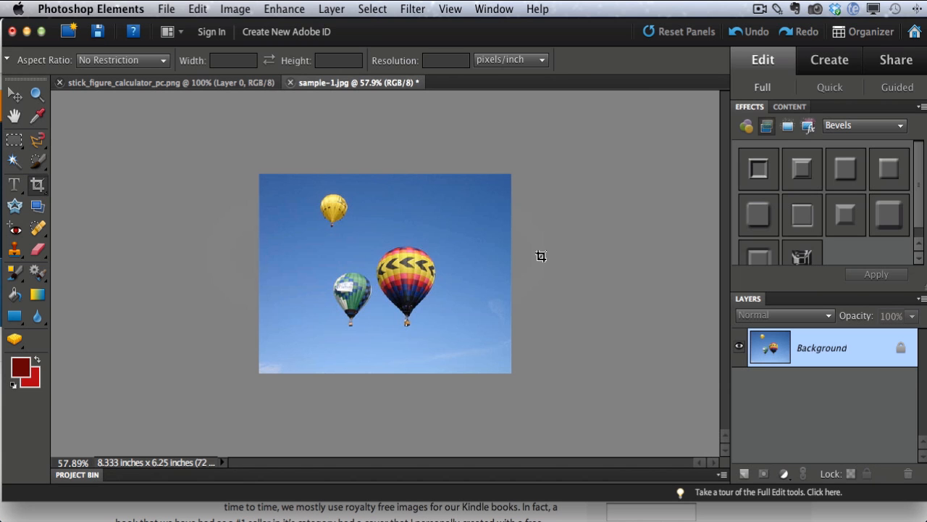
mouse_move(539, 258)
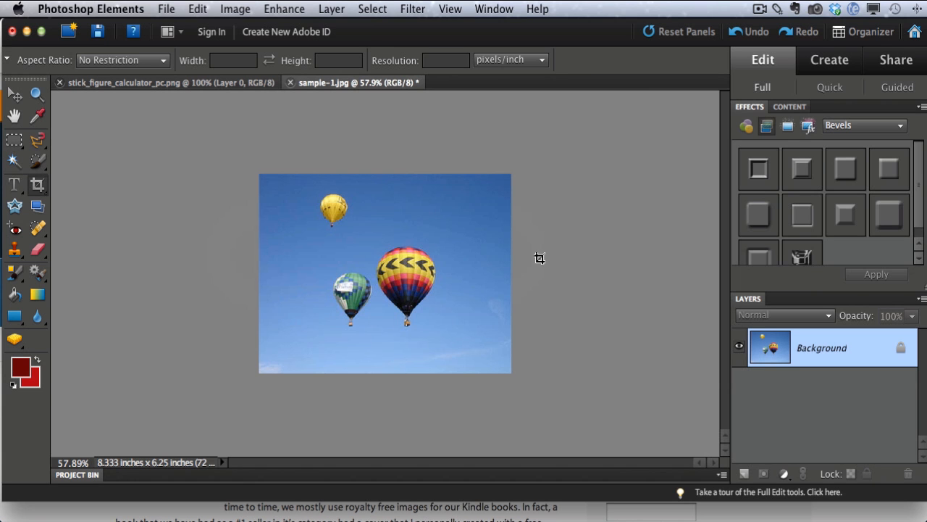
click(166, 9)
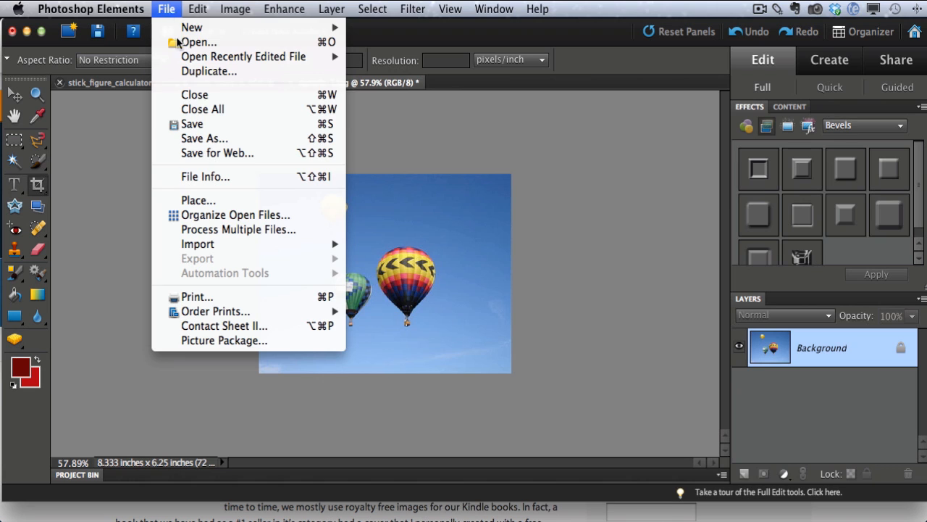
mouse_move(236, 153)
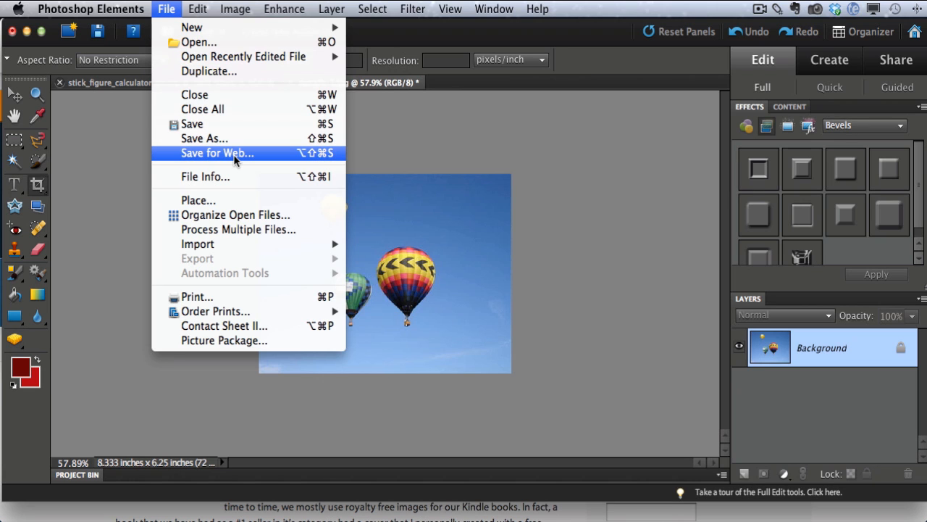
mouse_move(651, 202)
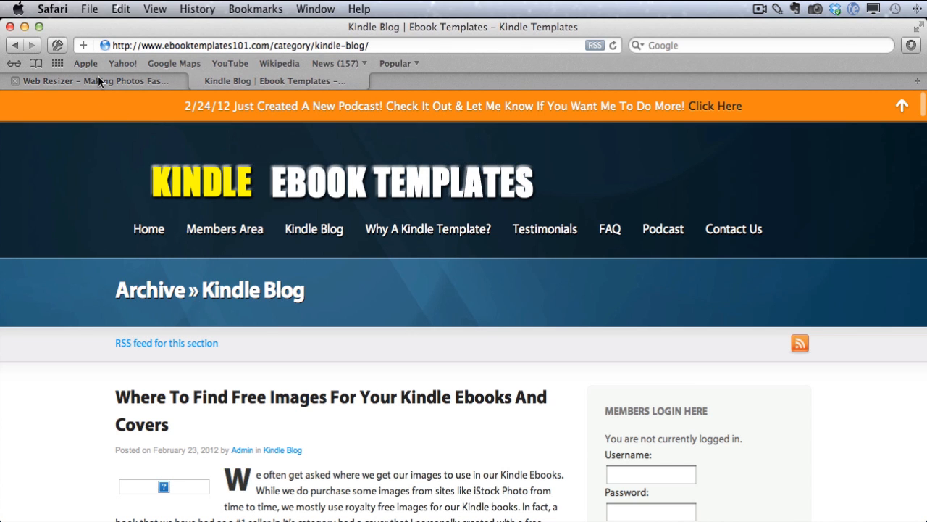
- Switch to Web Resizer and scroll to the 400 × 300 optimized photo and its settings
click(94, 80)
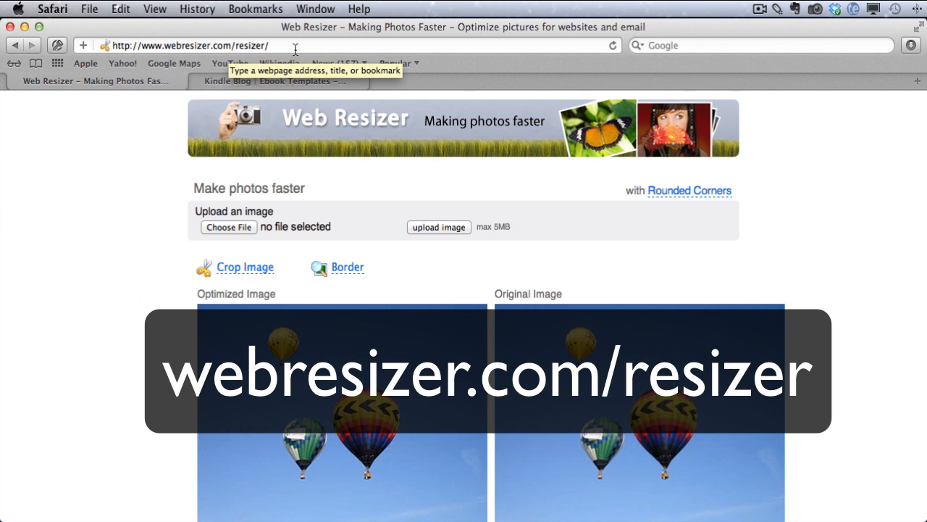
scroll(down, 3)
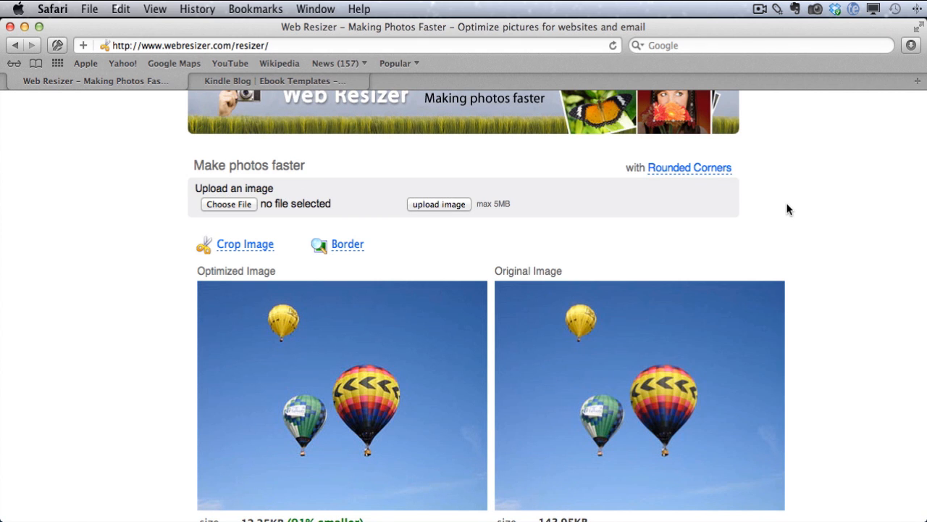
scroll(down, 3)
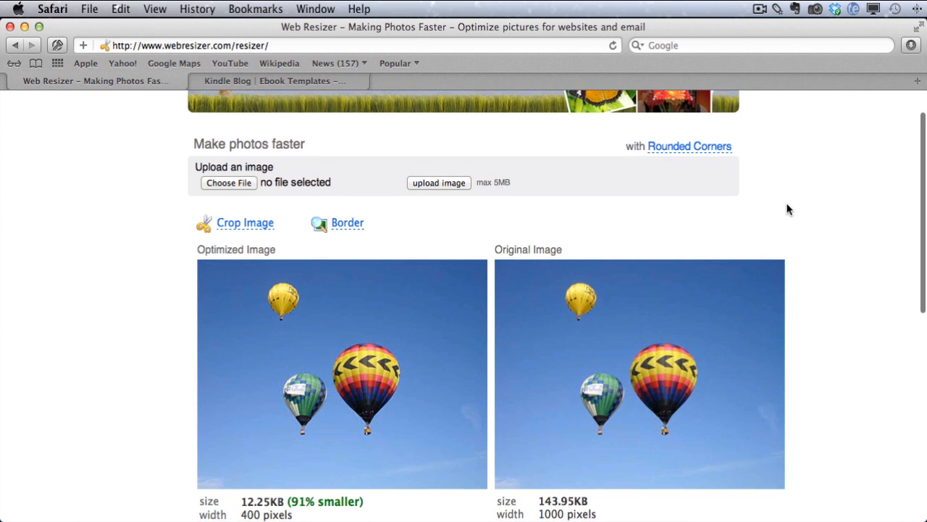
scroll(down, 3)
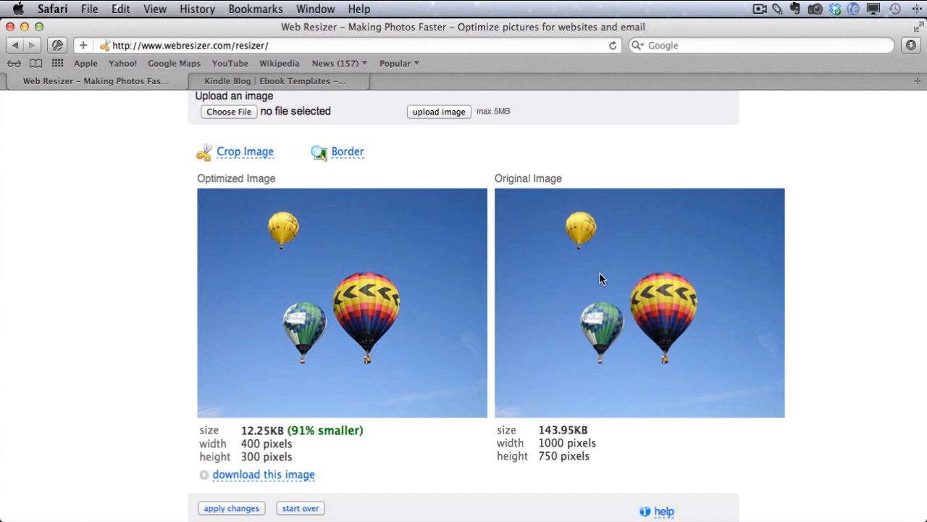
scroll(down, 3)
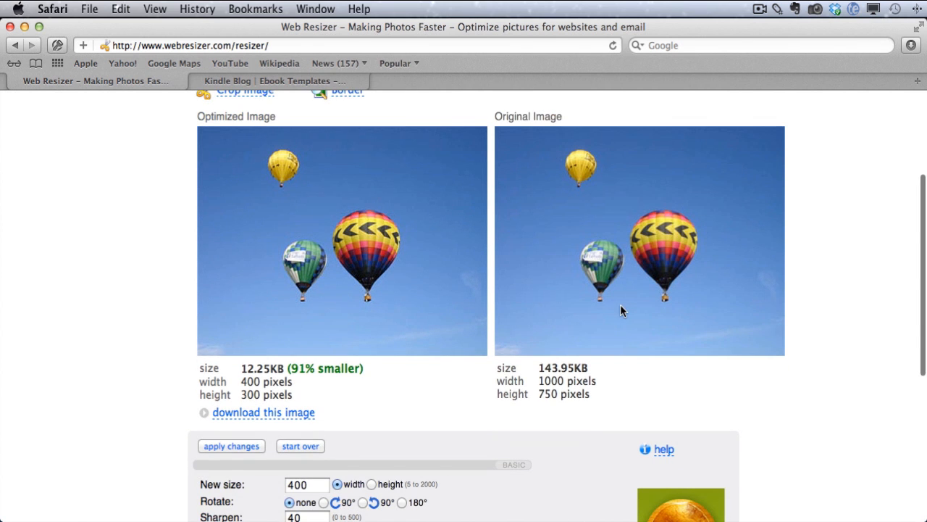
mouse_move(639, 272)
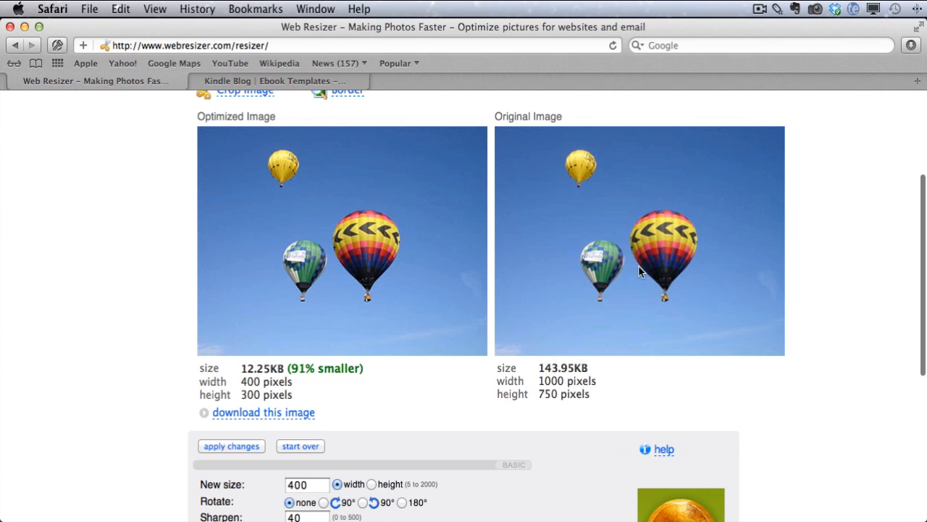
scroll(up, 3)
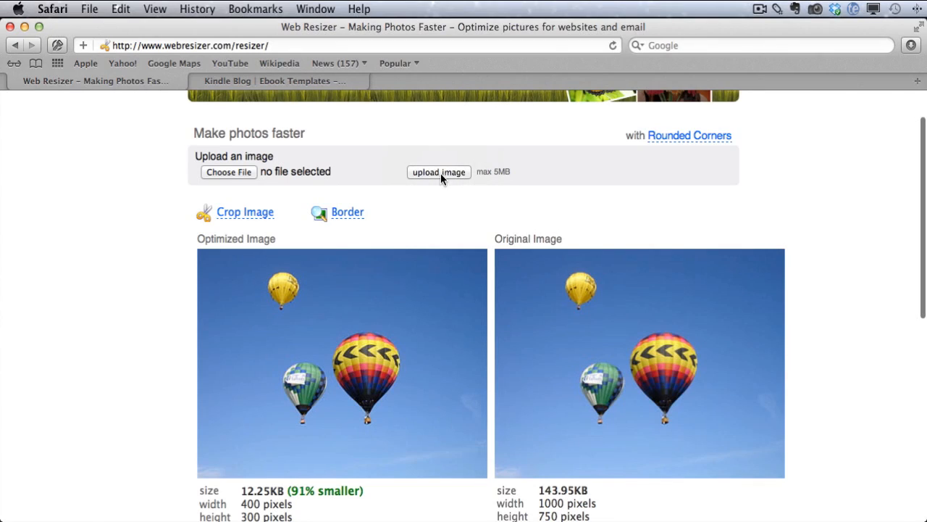
scroll(down, 3)
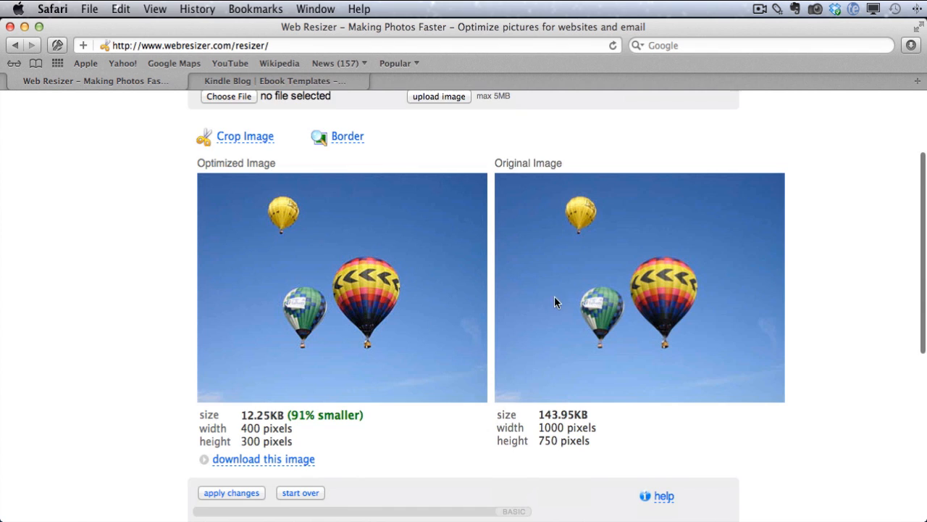
scroll(down, 3)
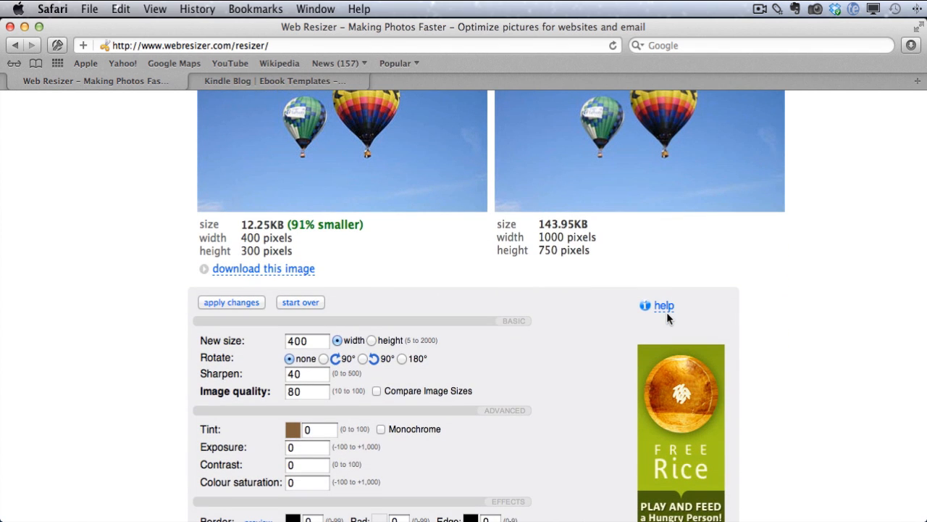
scroll(down, 3)
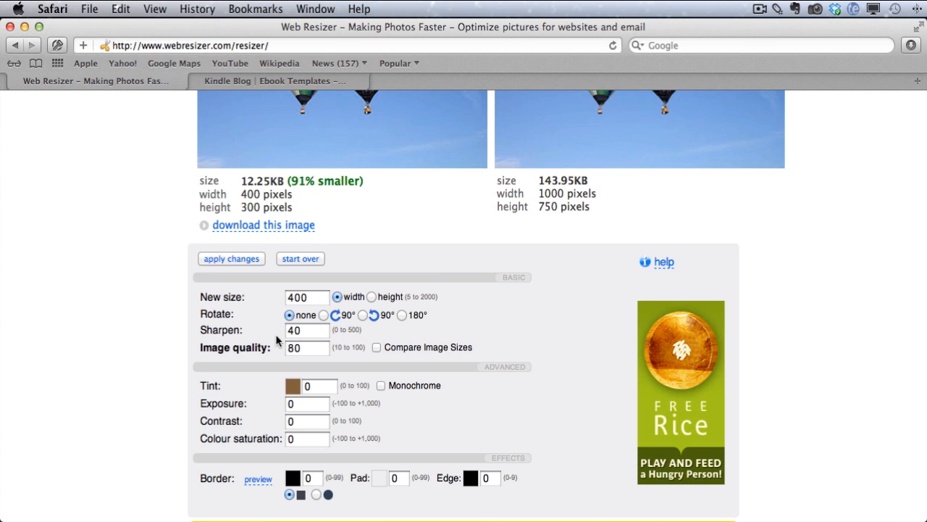
- Change Web Resizer's new width from 400 to 600 pixels
click(307, 297)
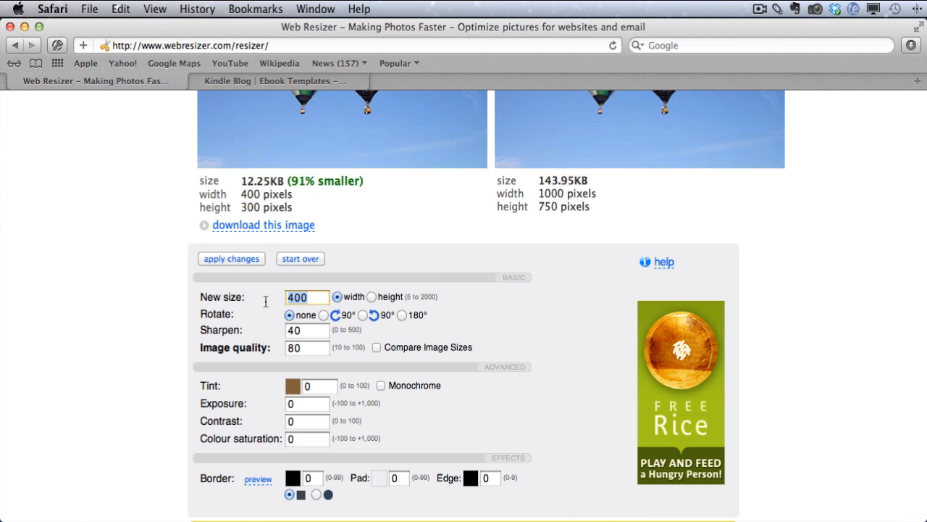
text(600)
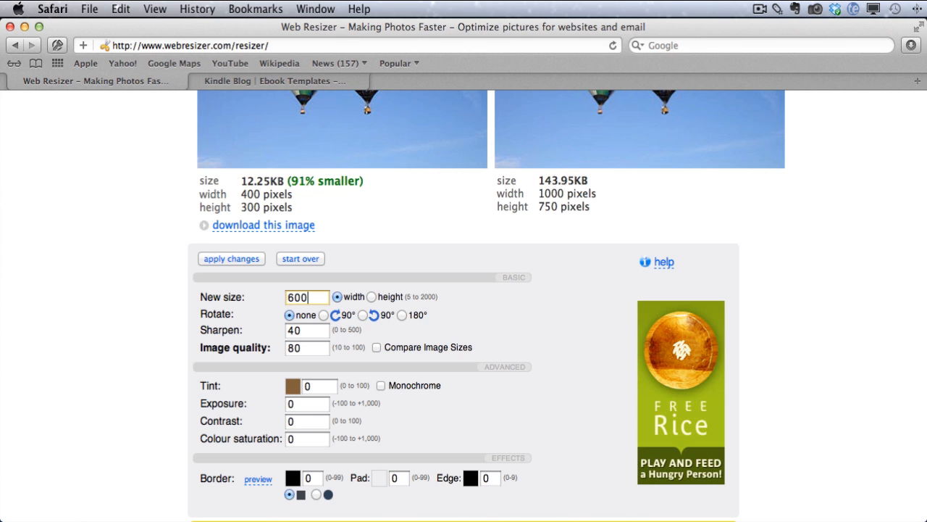
mouse_move(274, 370)
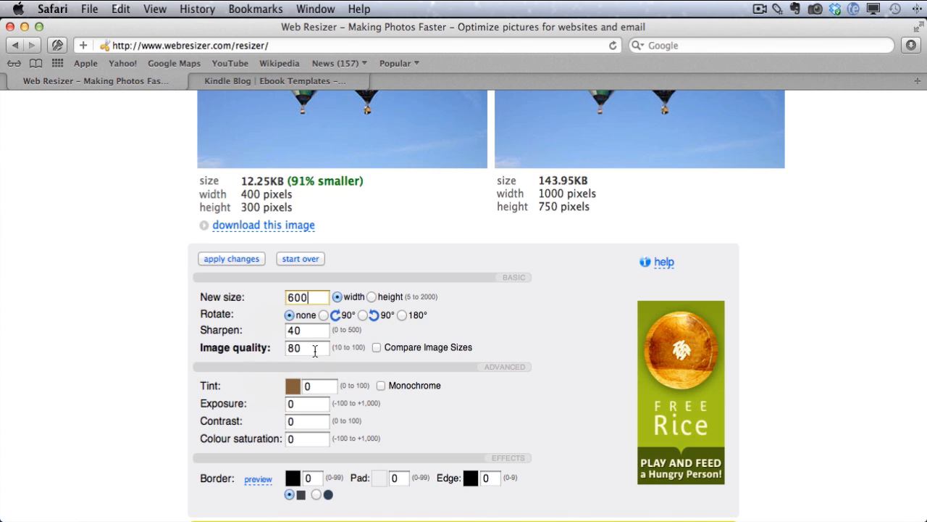
scroll(down, 3)
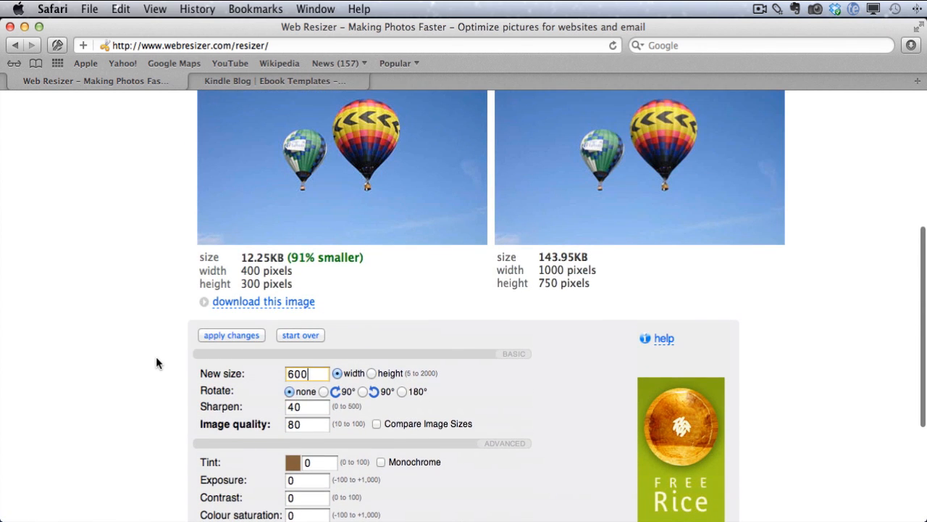
scroll(down, 3)
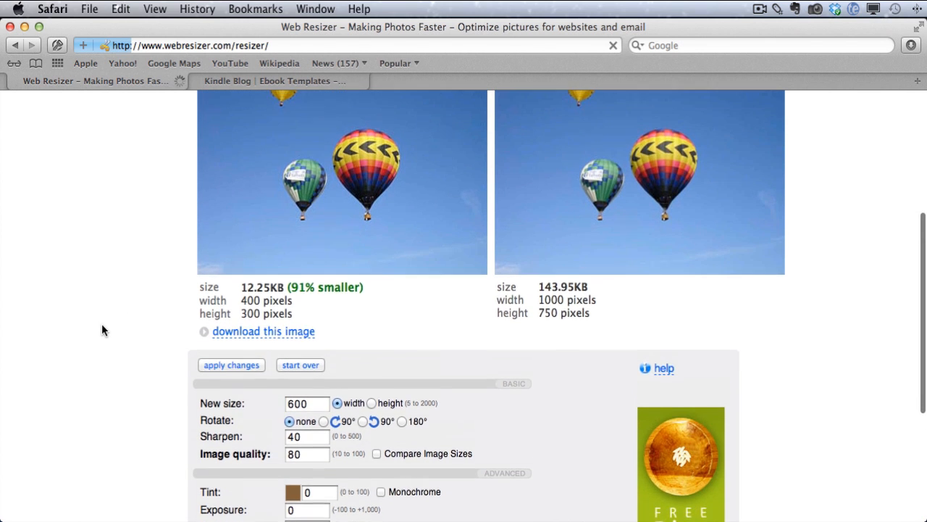
- Apply changes and compare the 600 × 450, 21.45 KB optimized photo with the original
click(231, 364)
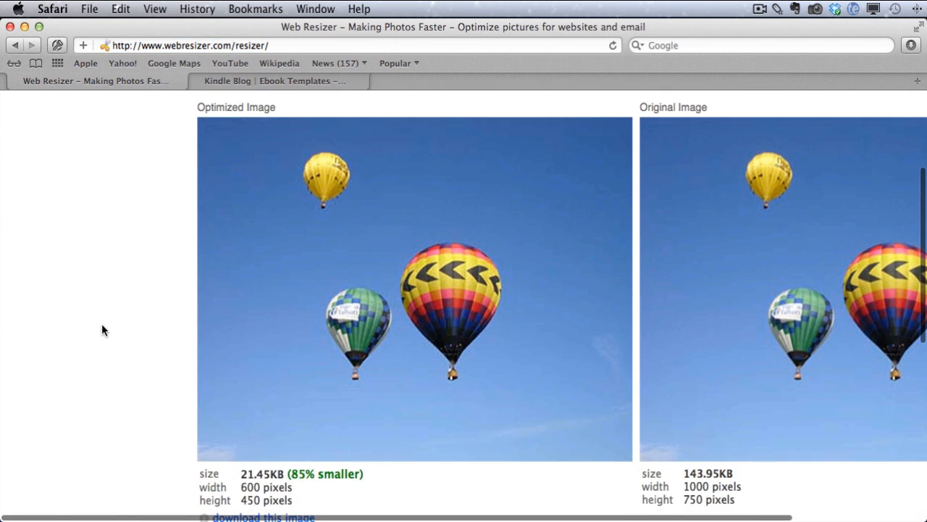
scroll(down, 3)
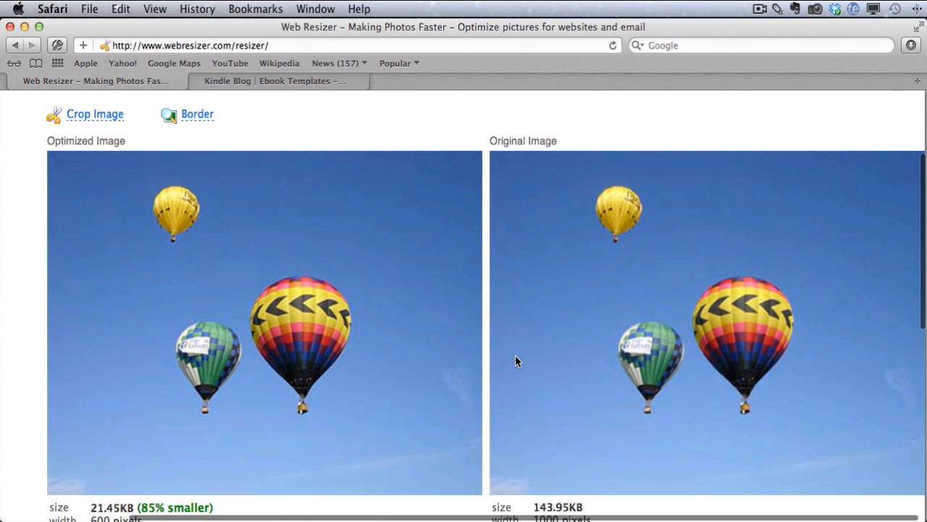
scroll(down, 3)
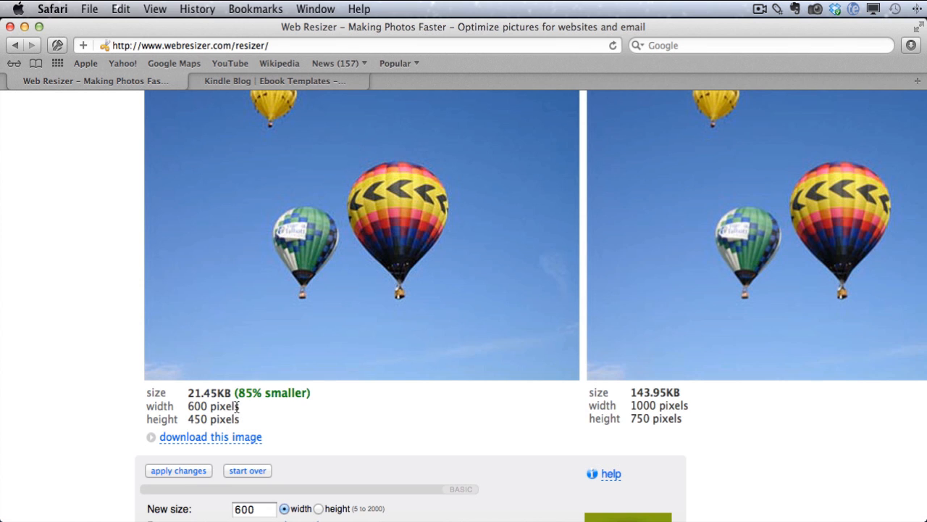
scroll(down, 3)
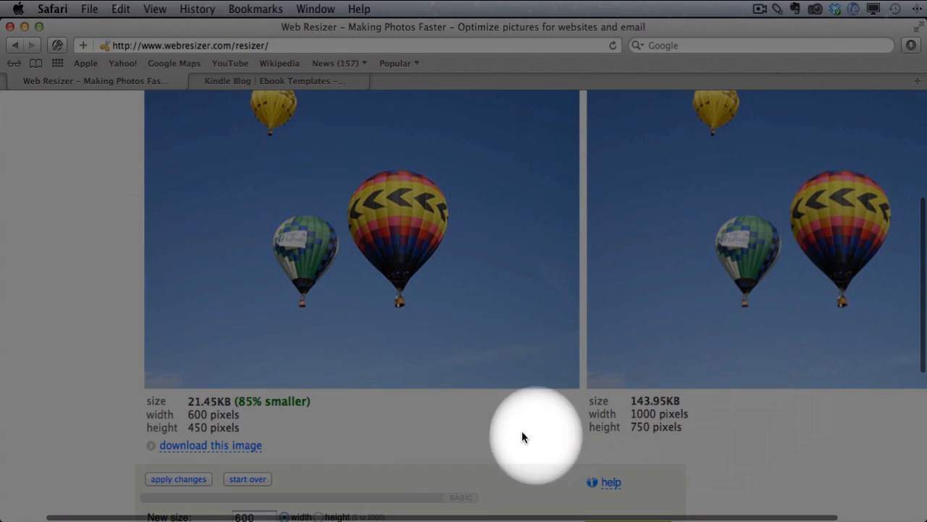
scroll(down, 3)
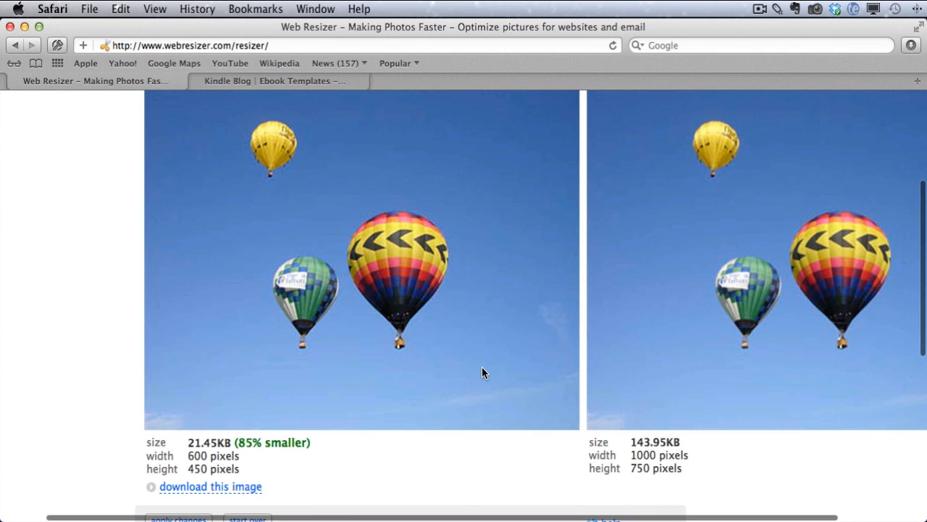
scroll(down, 3)
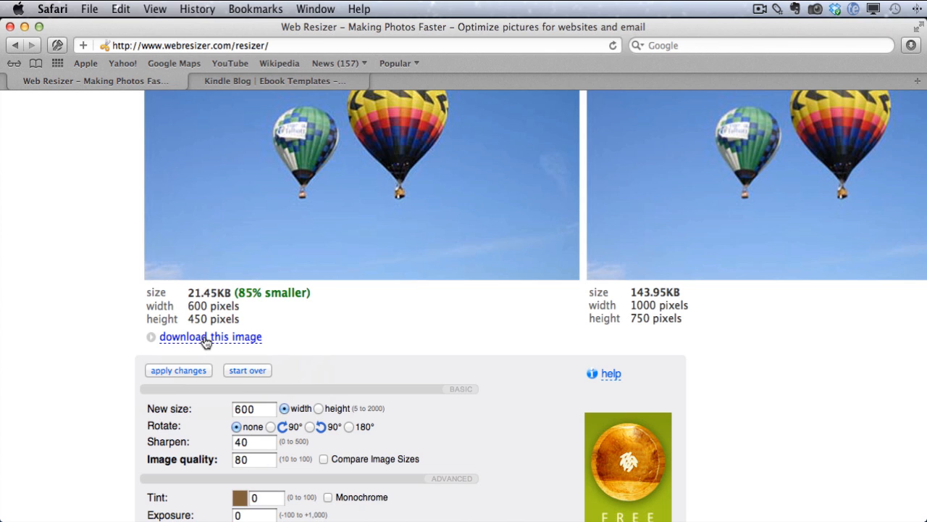
mouse_move(210, 337)
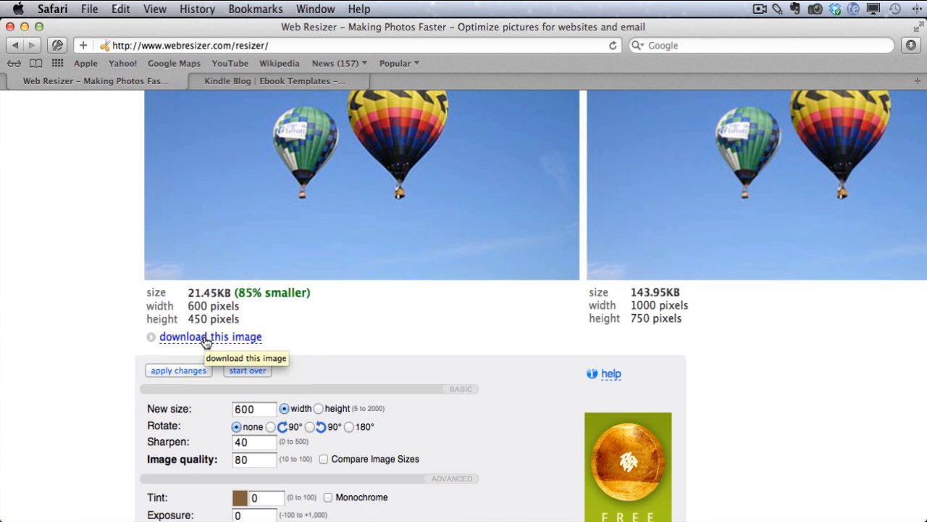
click(210, 336)
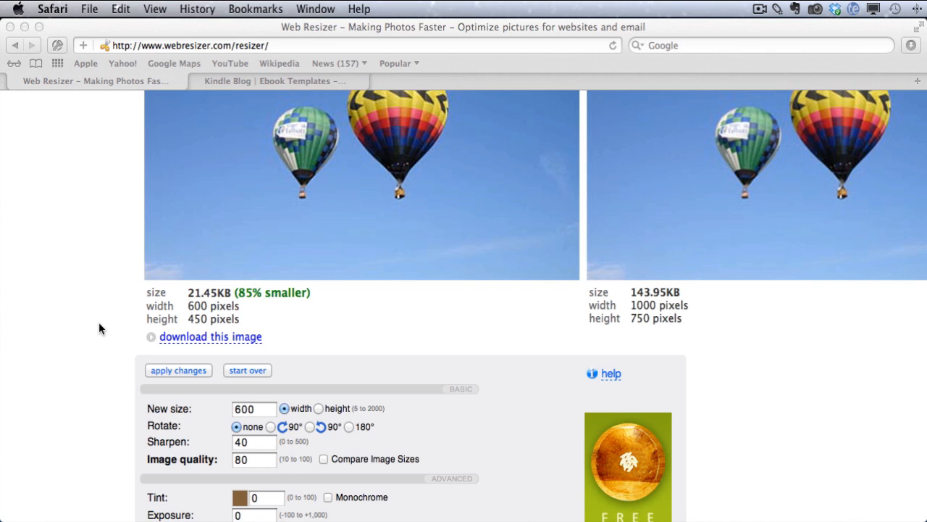
scroll(down, 3)
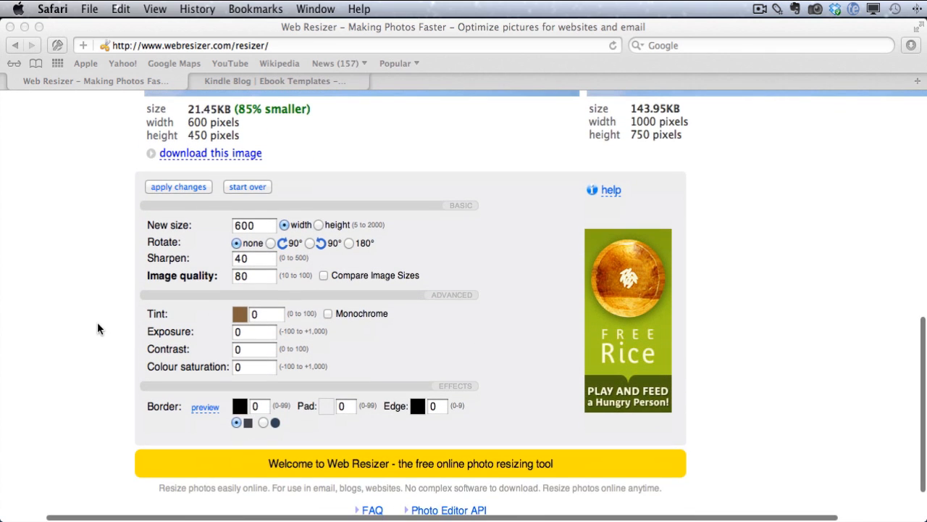
scroll(down, 3)
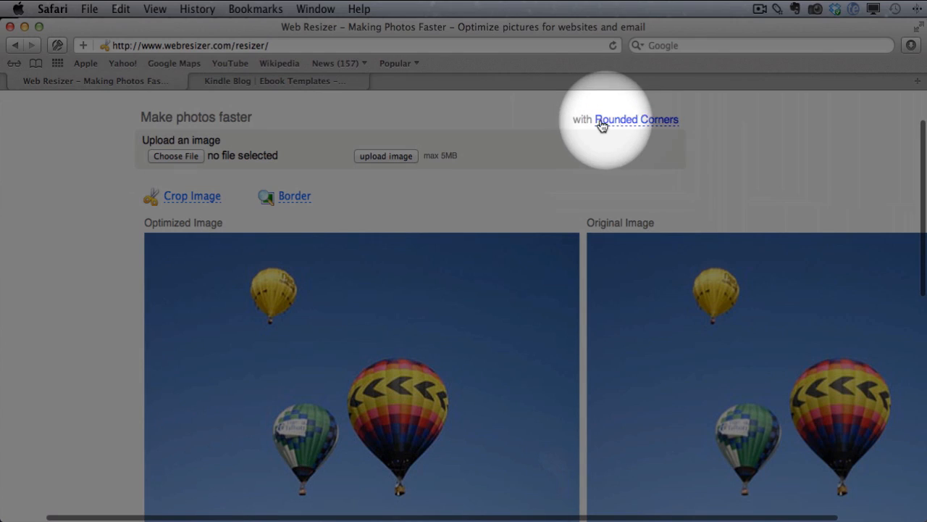
mouse_move(681, 141)
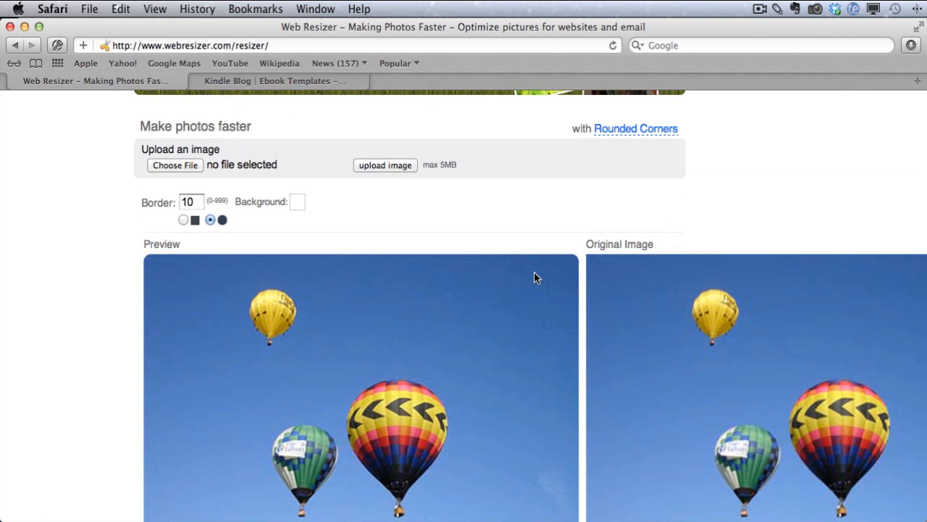
- Scroll to the rounded-corner Border Preview with border 10
scroll(down, 3)
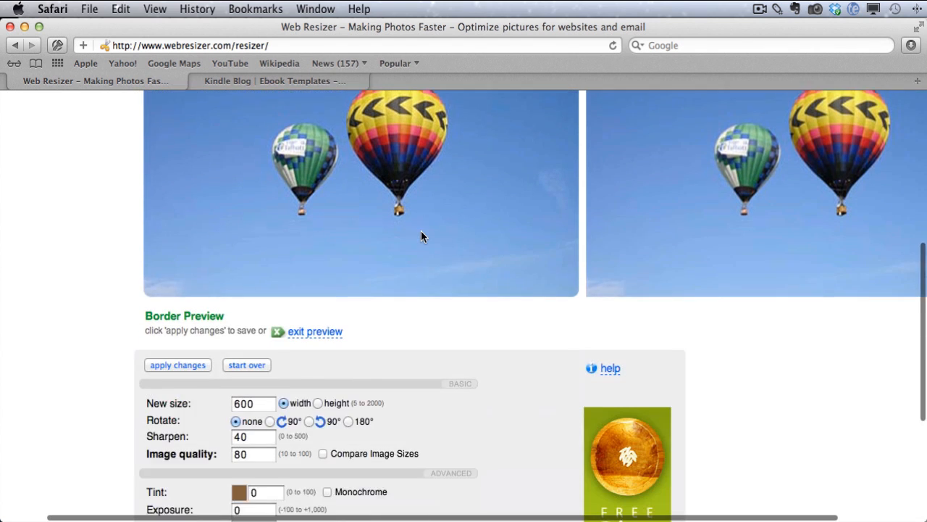
scroll(down, 3)
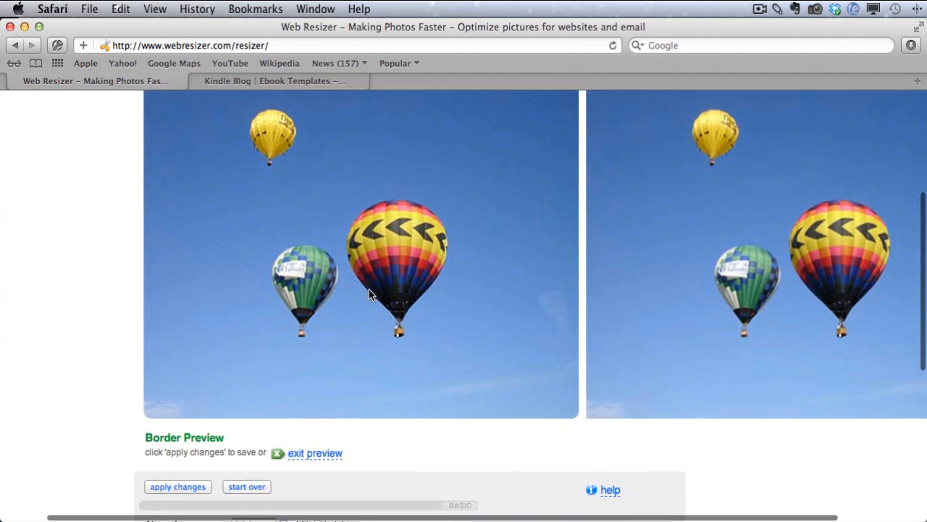
scroll(down, 3)
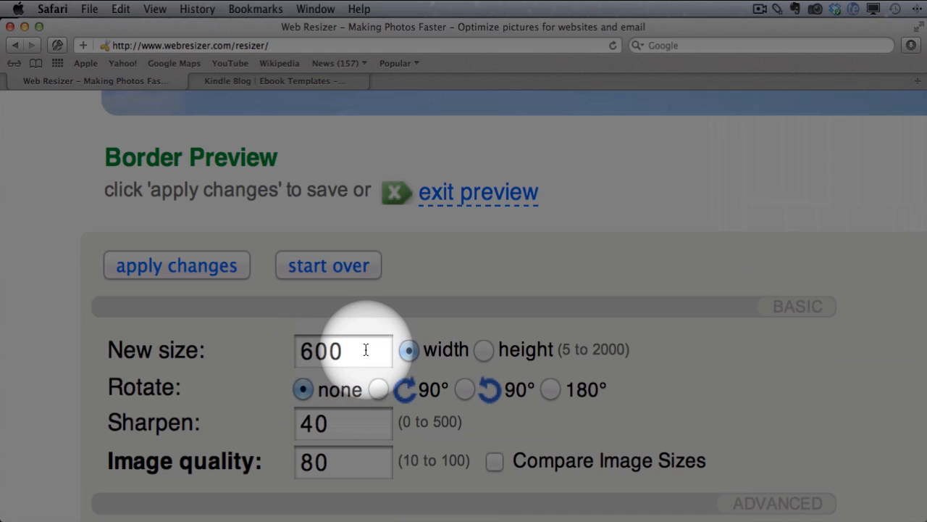
scroll(down, 3)
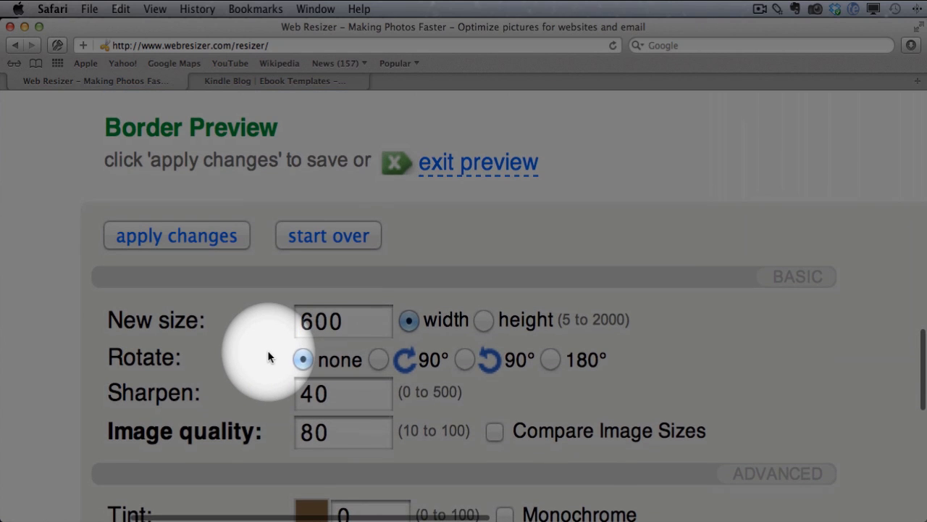
scroll(down, 3)
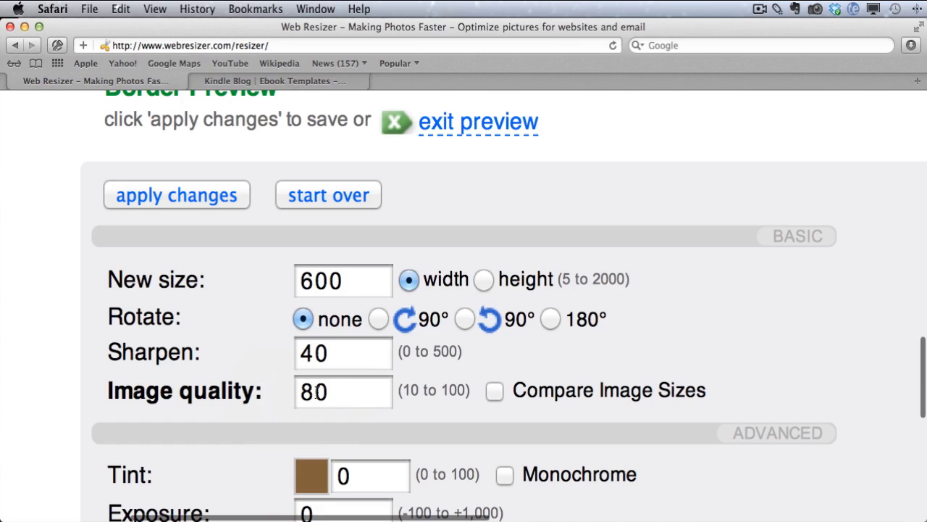
scroll(down, 3)
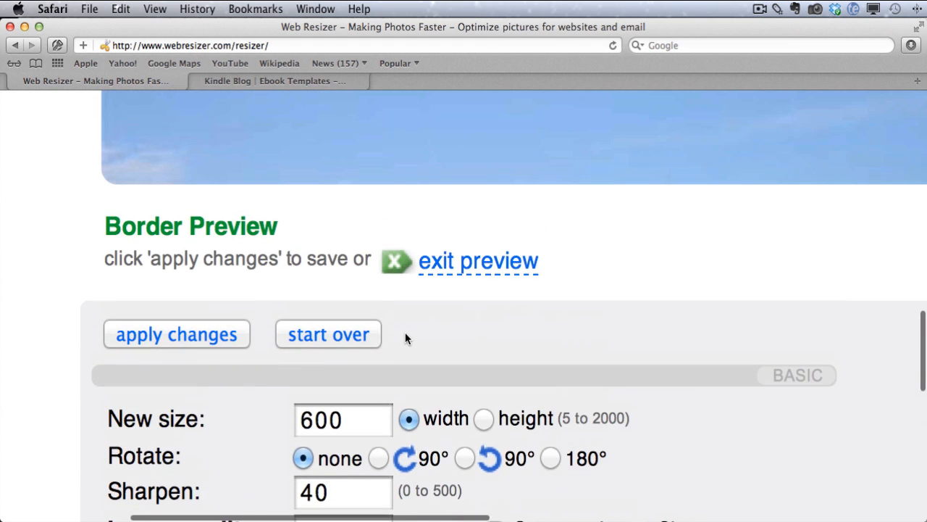
mouse_move(263, 305)
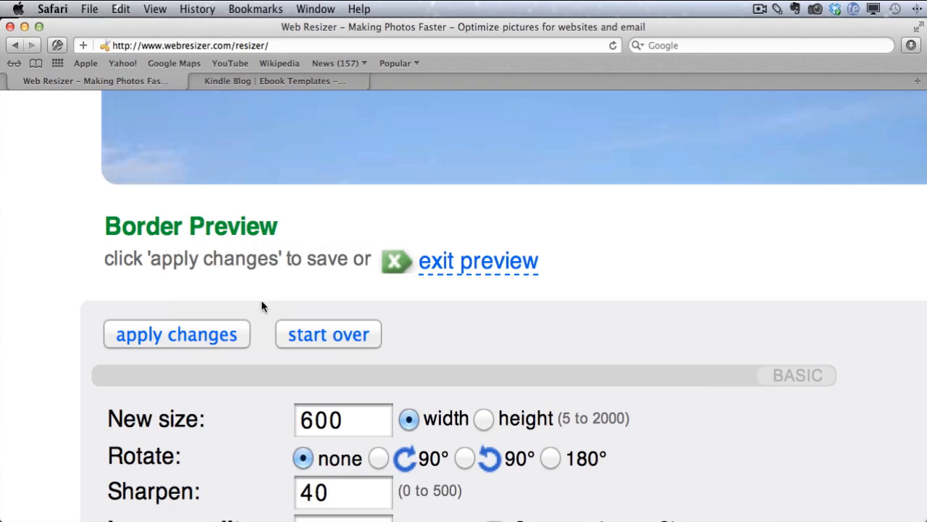
scroll(down, 3)
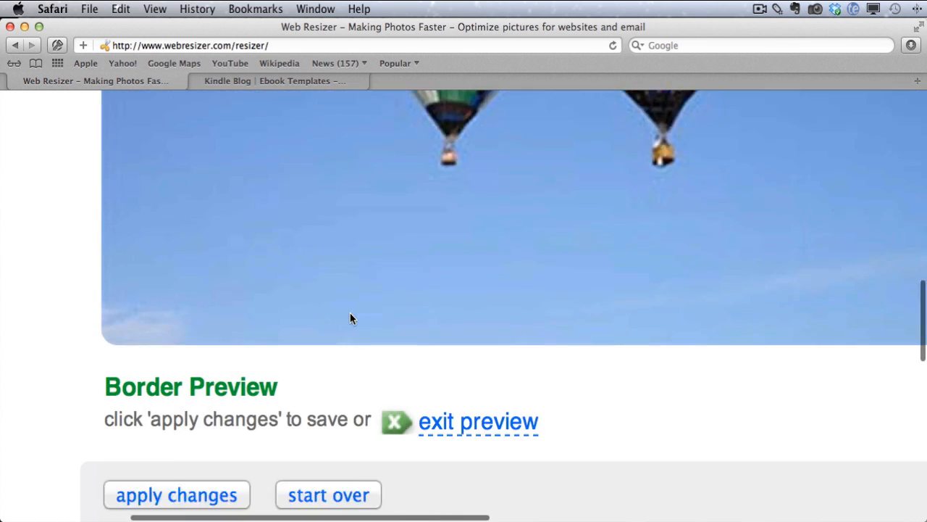
scroll(down, 3)
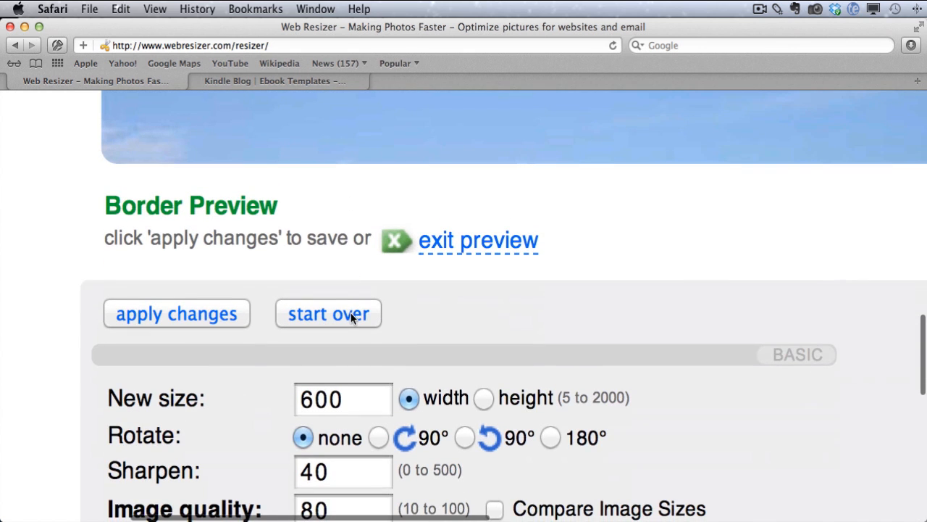